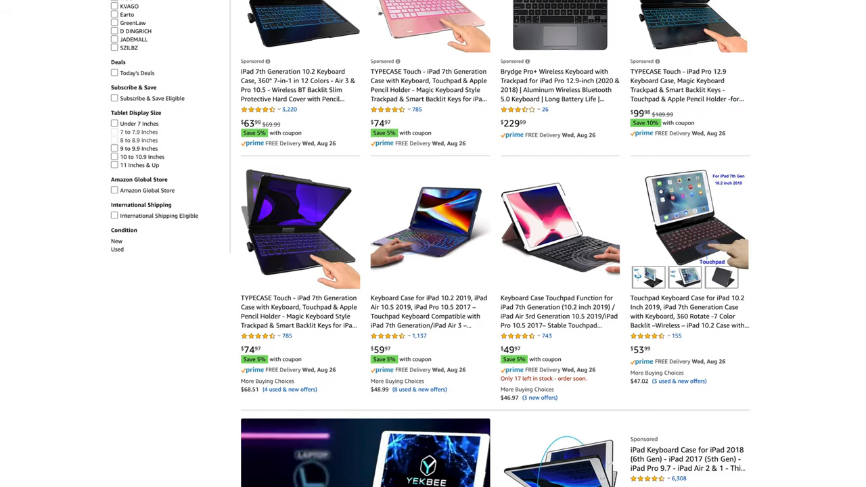
# Type a note in the Google Docs document on the keyboard's comfort and decent key travel.
pyautogui.scroll(-3)
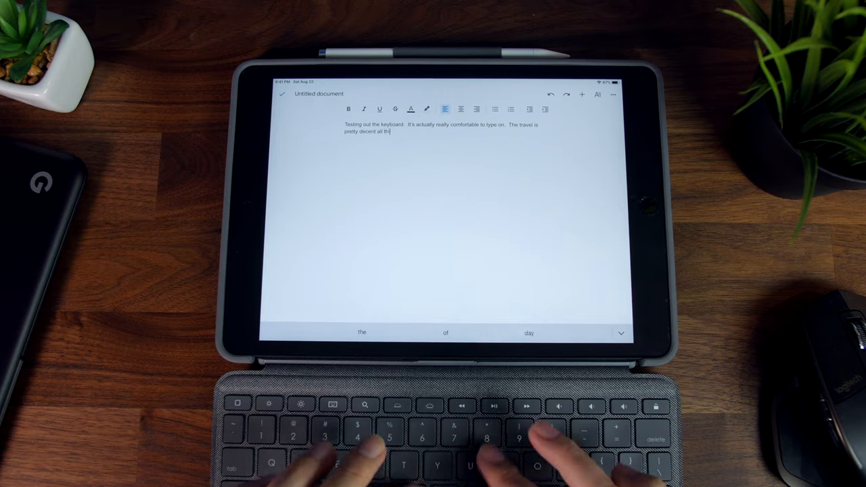
pyautogui.write('ings considered')
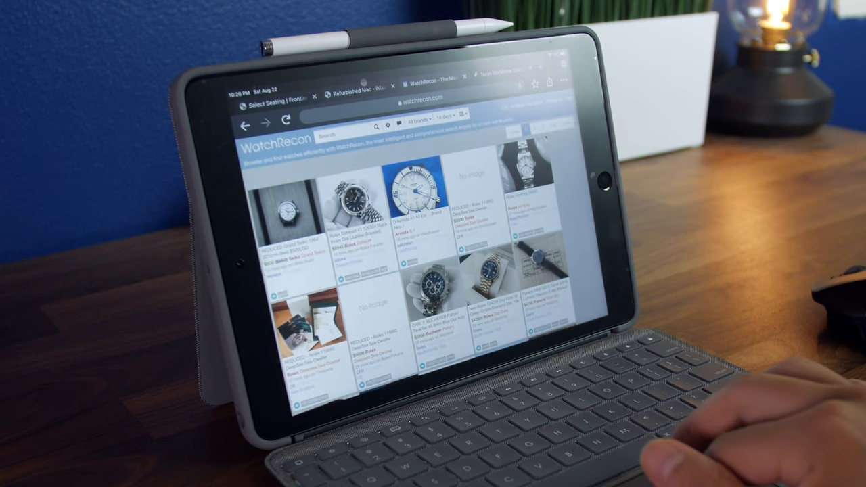
# Switch Safari from the WatchRecon listings tab to Apple's Refurbished Mac tab.
pyautogui.click(379, 86)
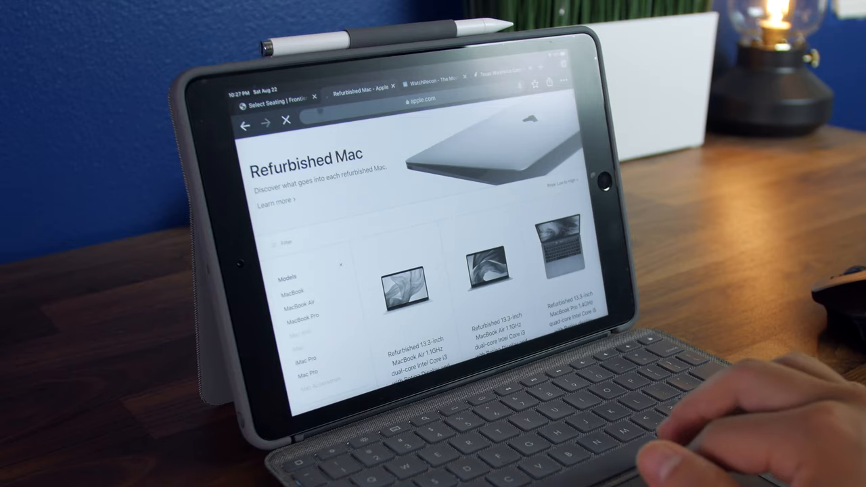